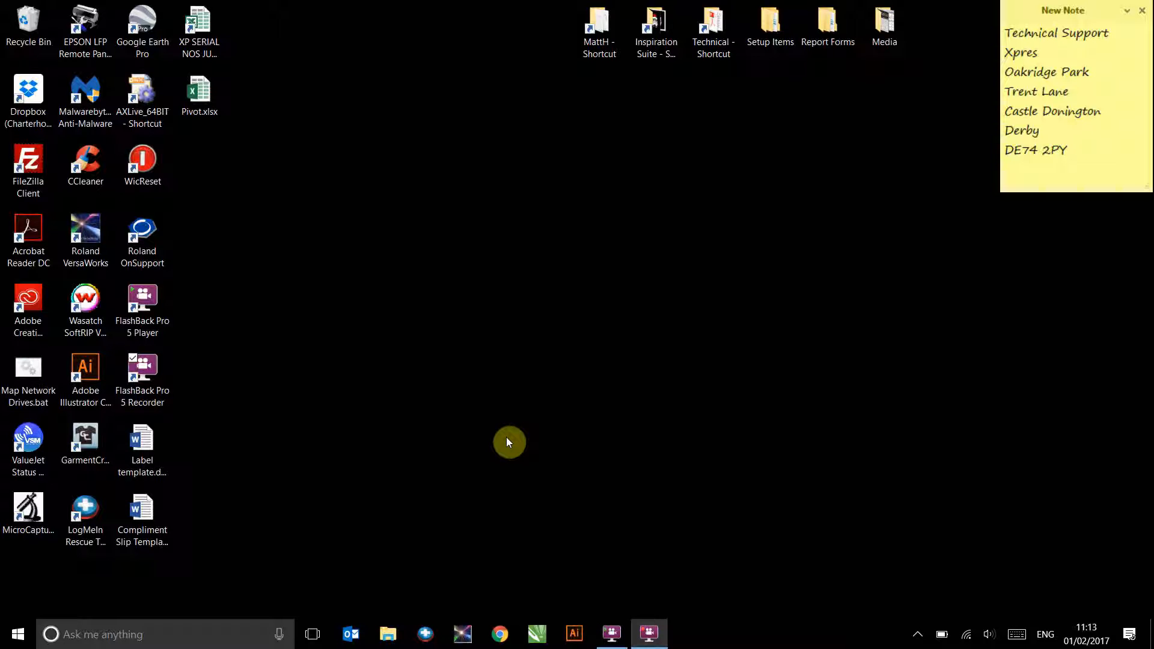
mouse_move(388, 627)
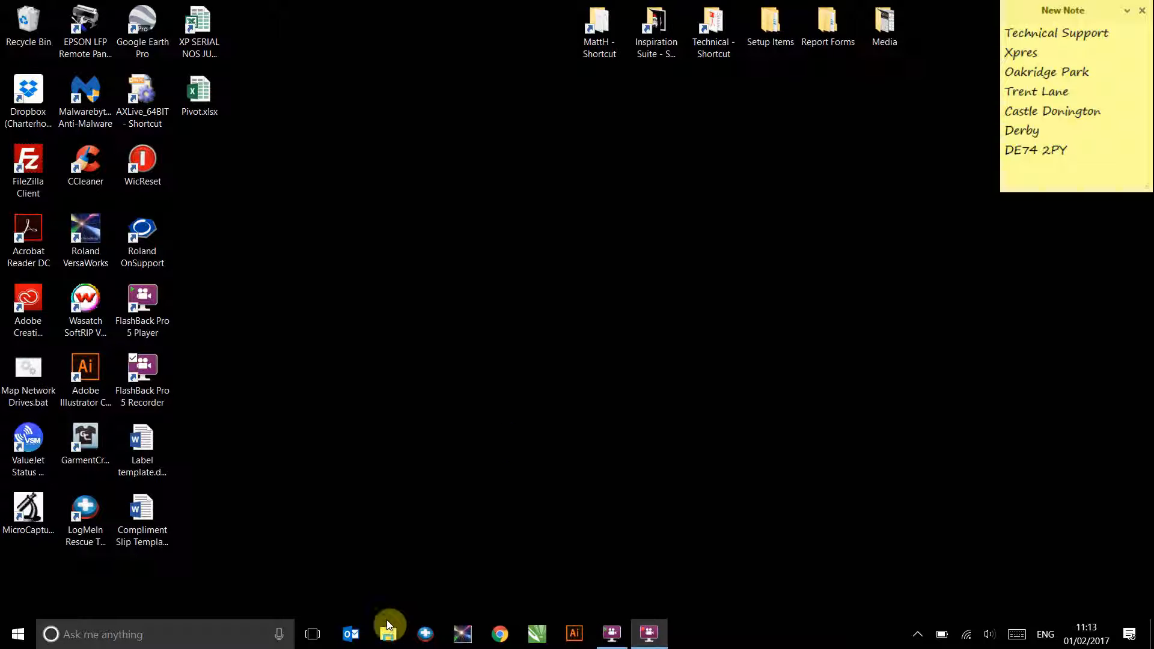
Step: Browse from This PC through Local Disc (C:) into Program Files (x86), scrolling to Roland VersaWorks
left_click(388, 634)
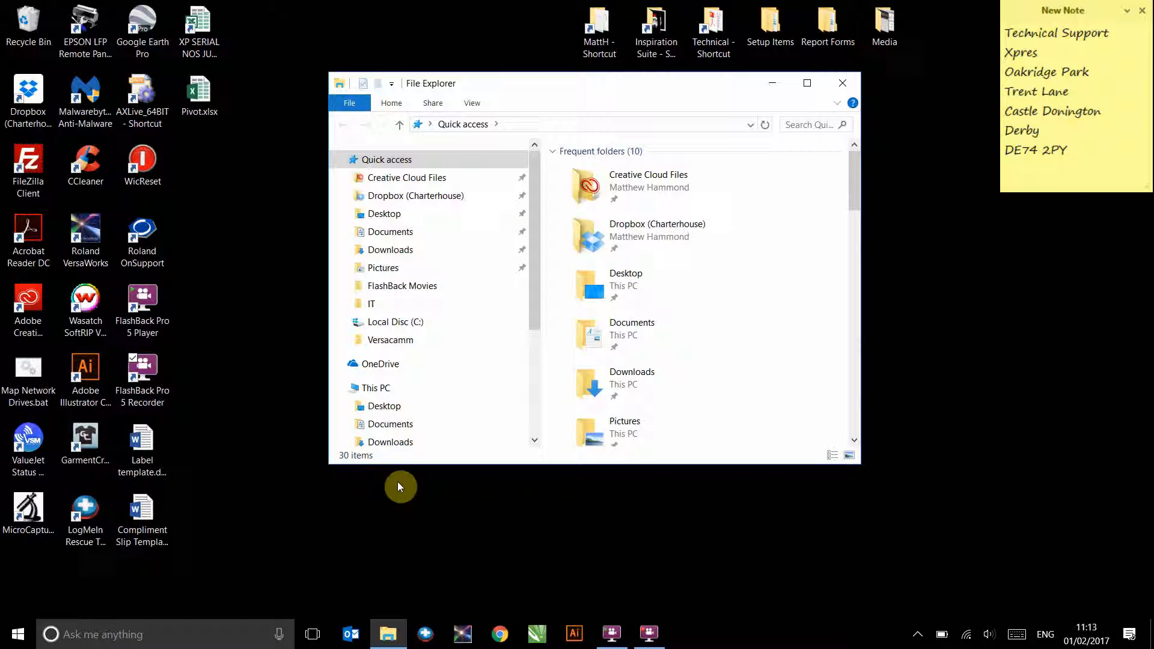
left_click(374, 388)
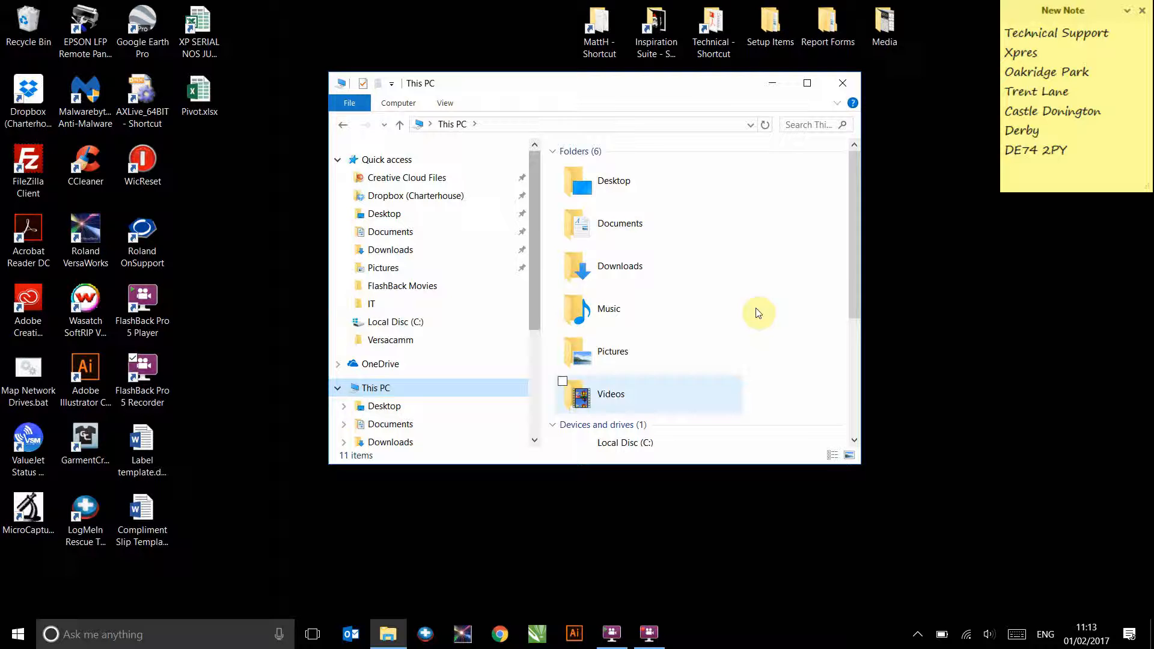
scroll("down", 3)
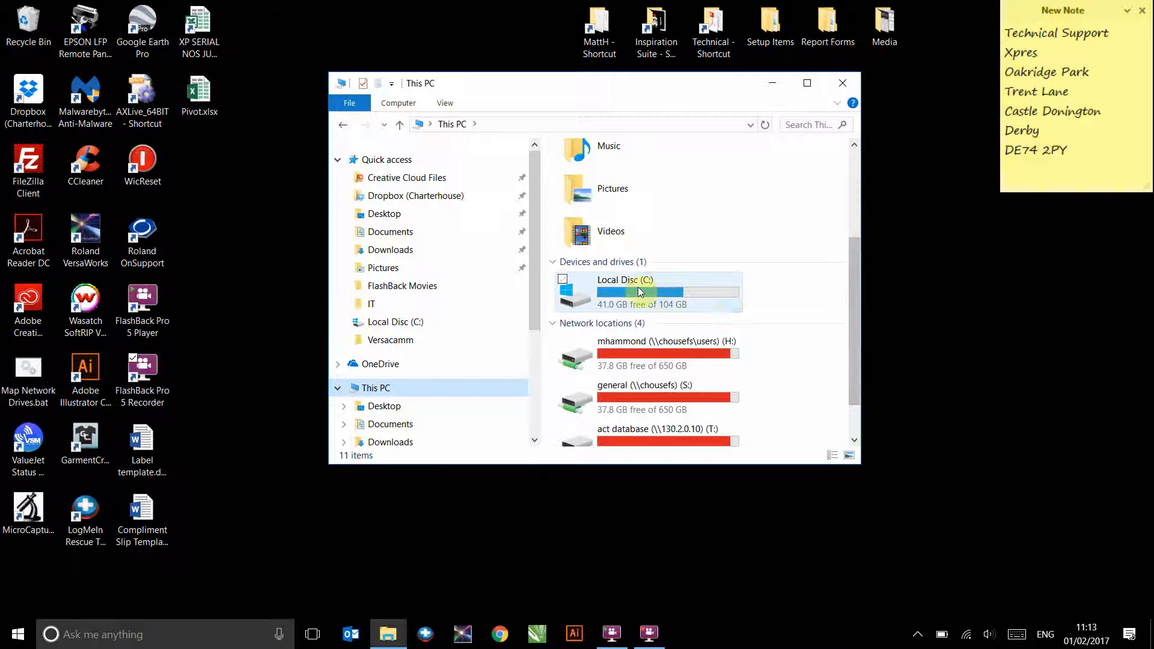
double_click(625, 291)
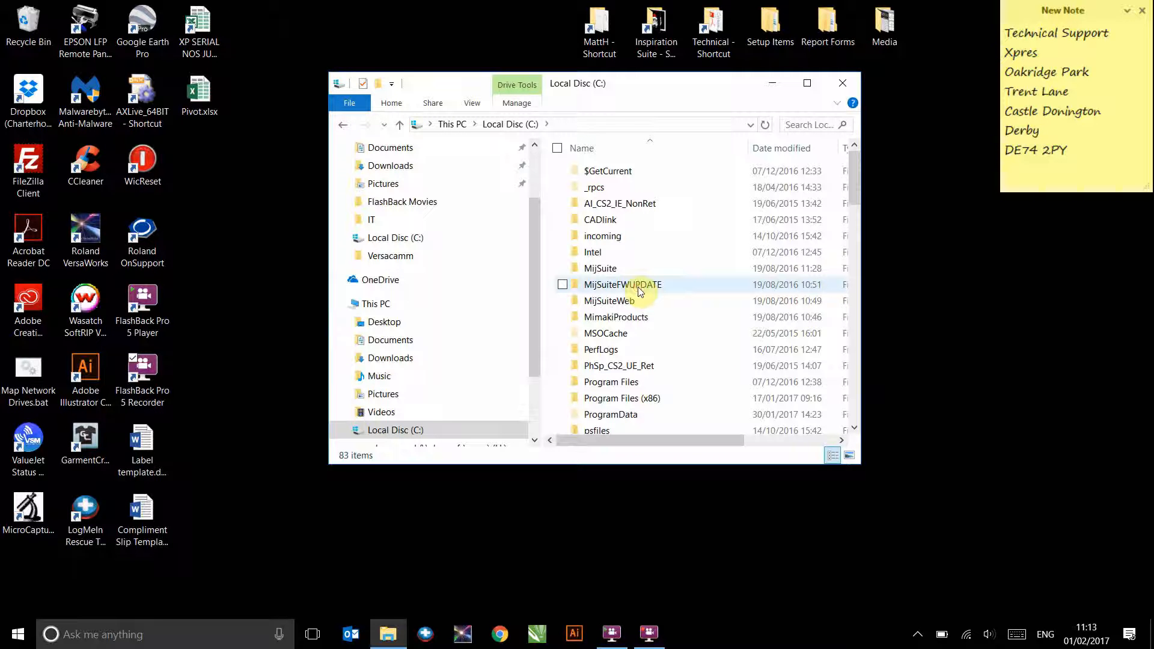
mouse_move(623, 398)
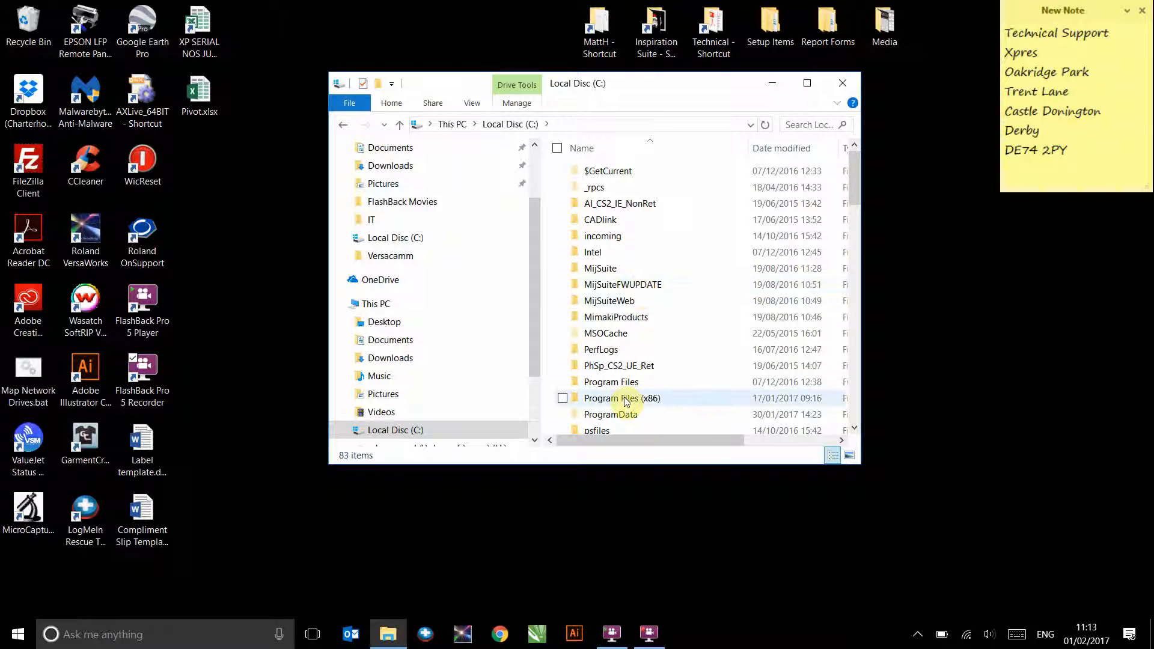
double_click(622, 398)
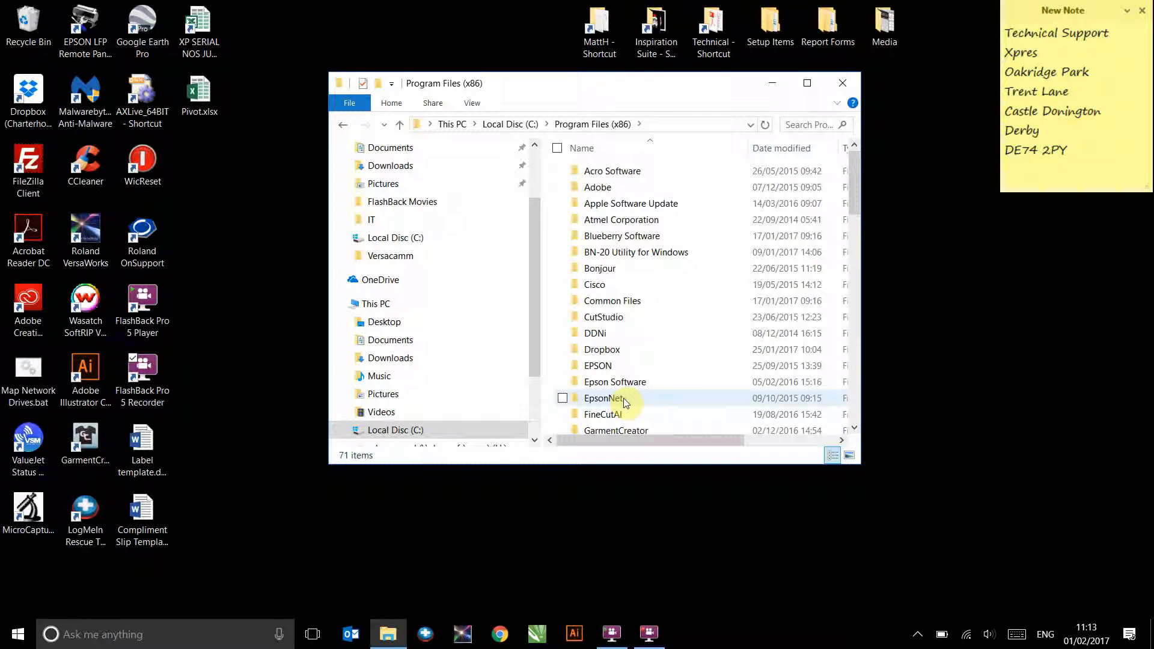
scroll("down", 3)
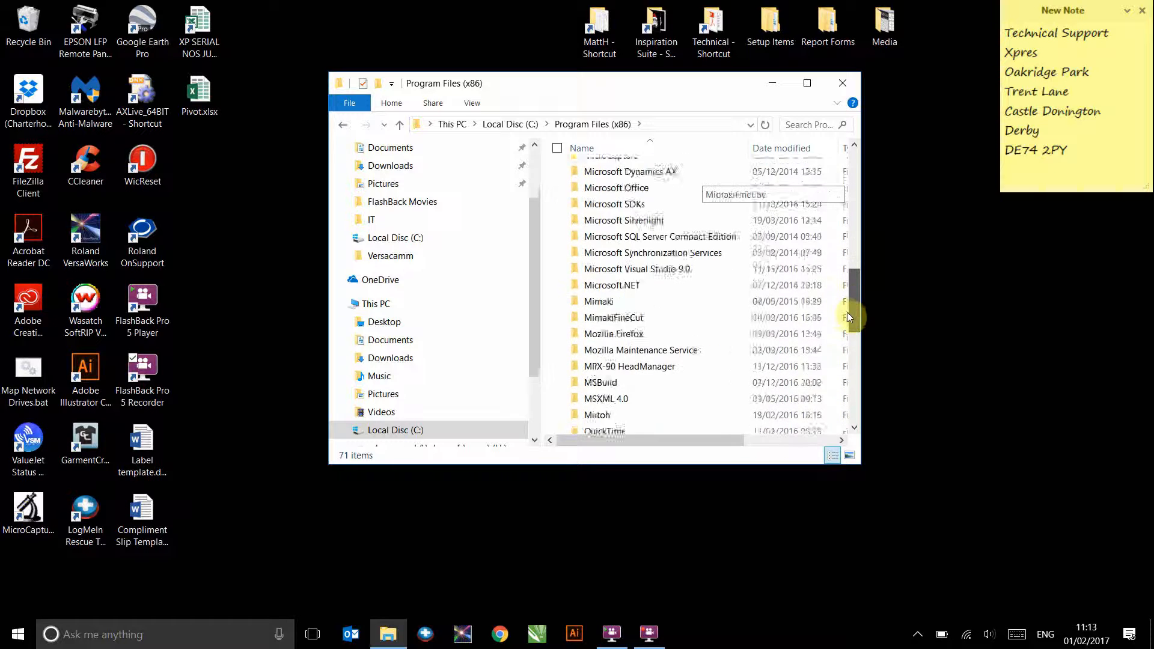
scroll("down", 3)
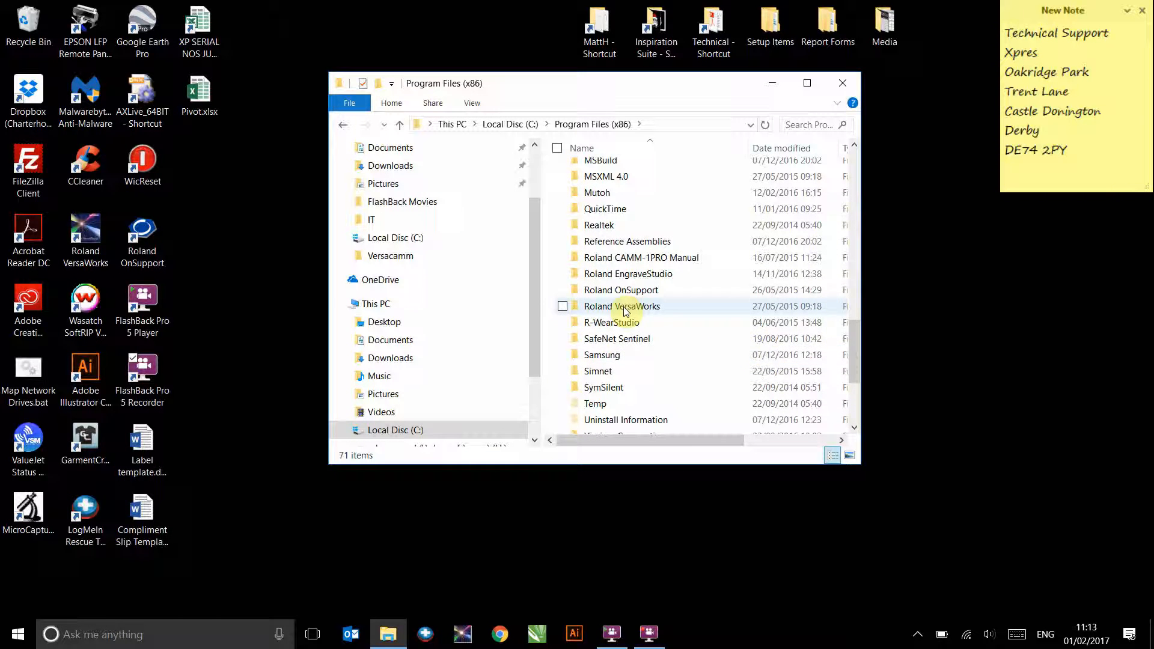
Step: Open the Roland VersaWorks > Swatch > Illustrator folder
double_click(621, 306)
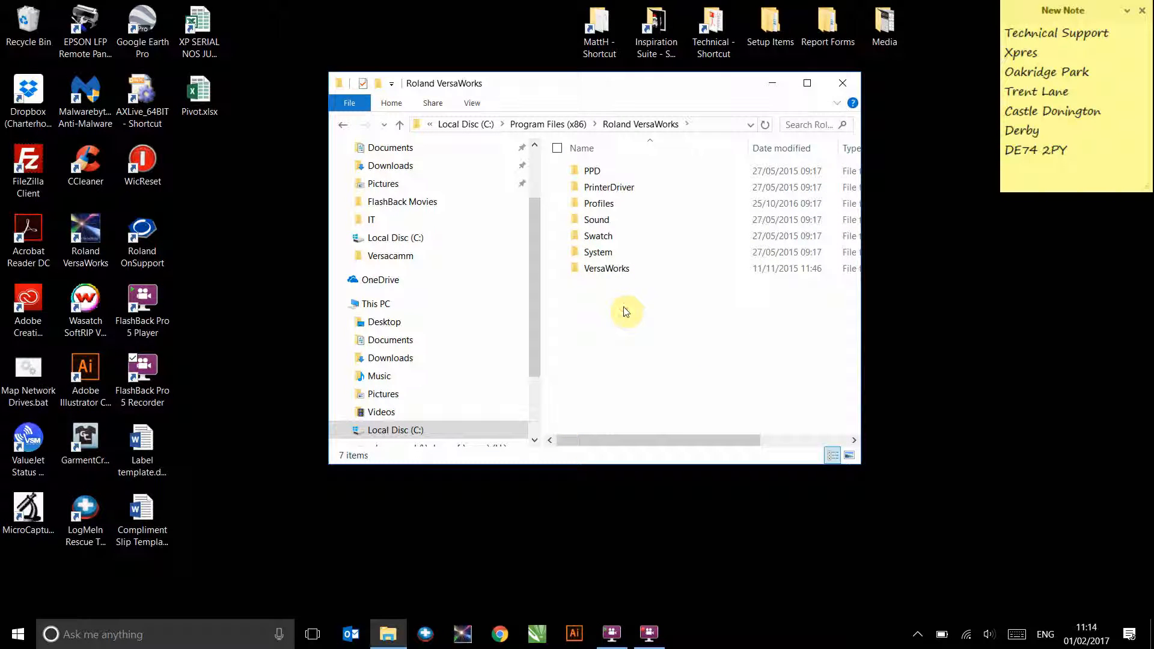
mouse_move(598, 236)
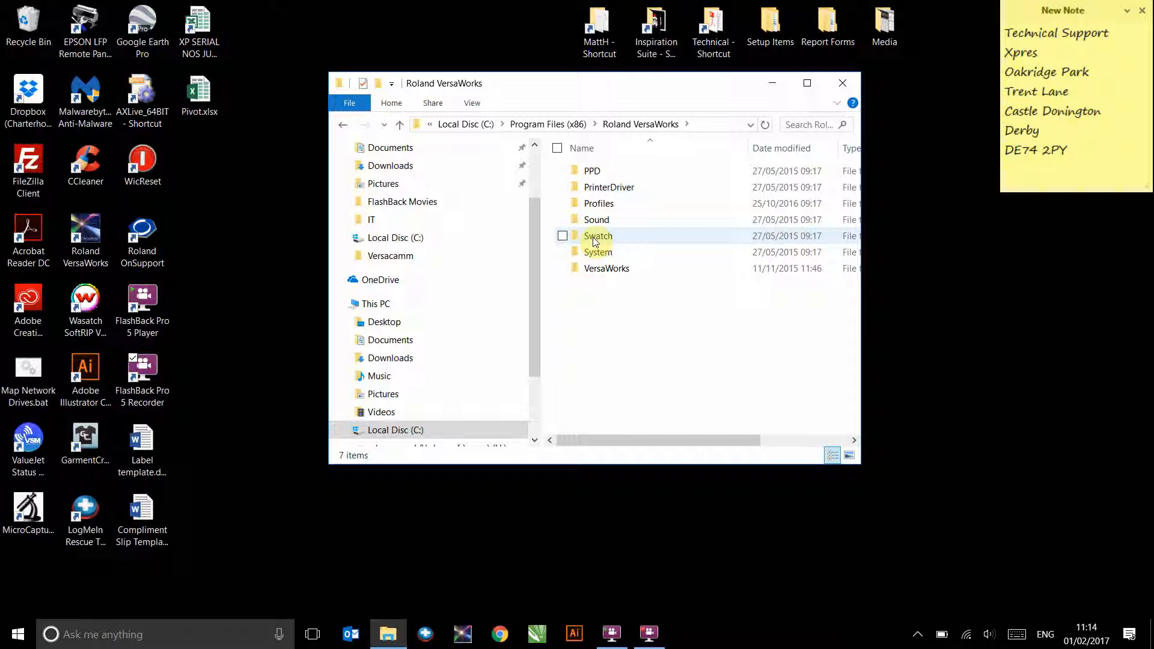
double_click(598, 236)
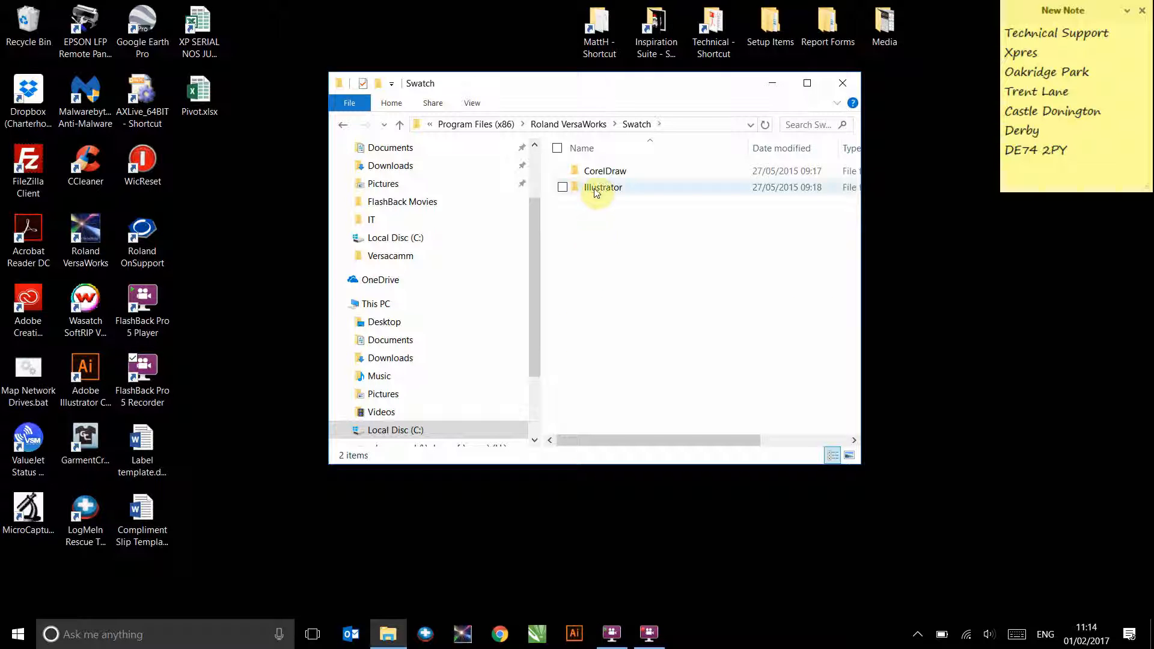
double_click(603, 187)
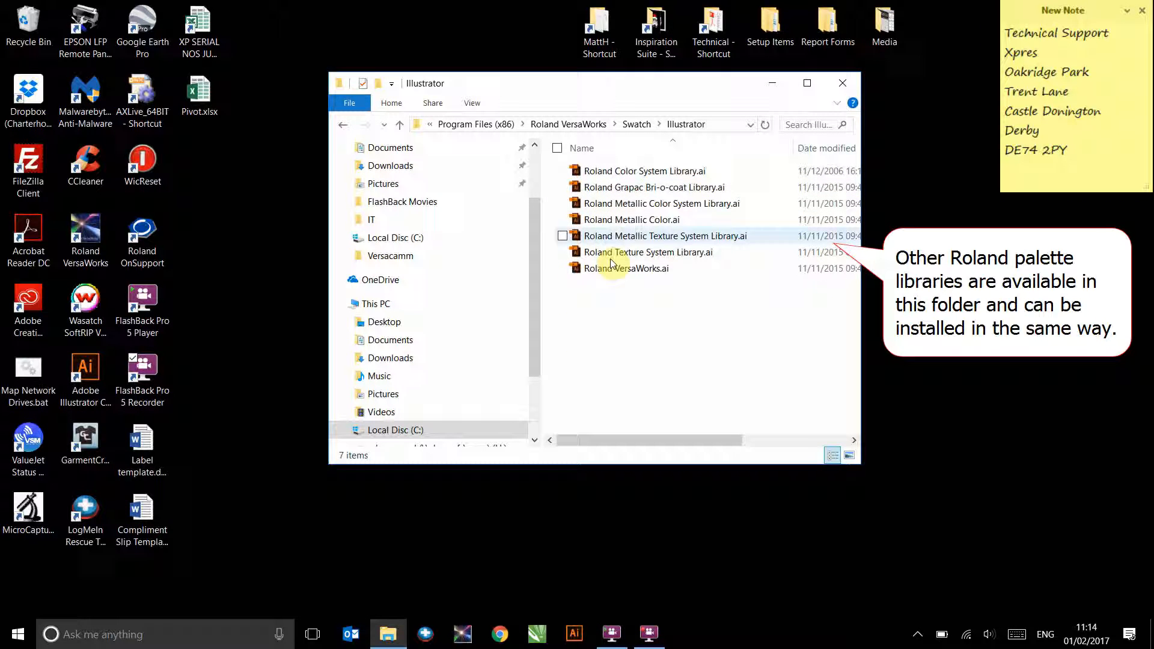
Step: Copy Roland VersaWorks.ai and close the File Explorer window
left_click(627, 268)
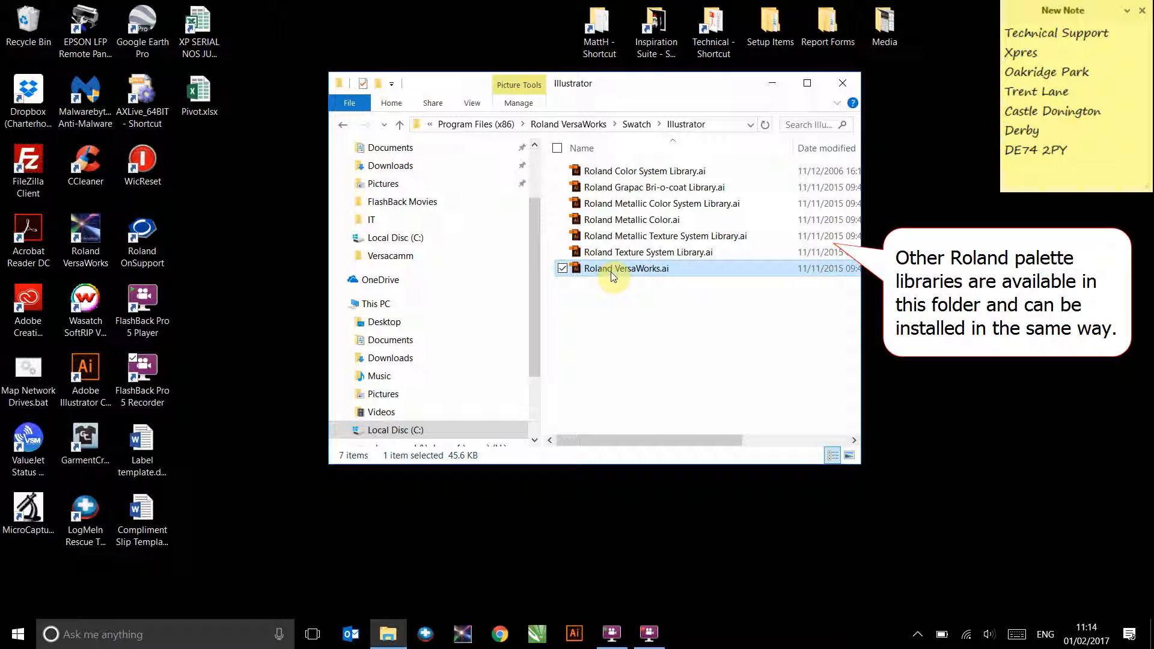
mouse_move(612, 280)
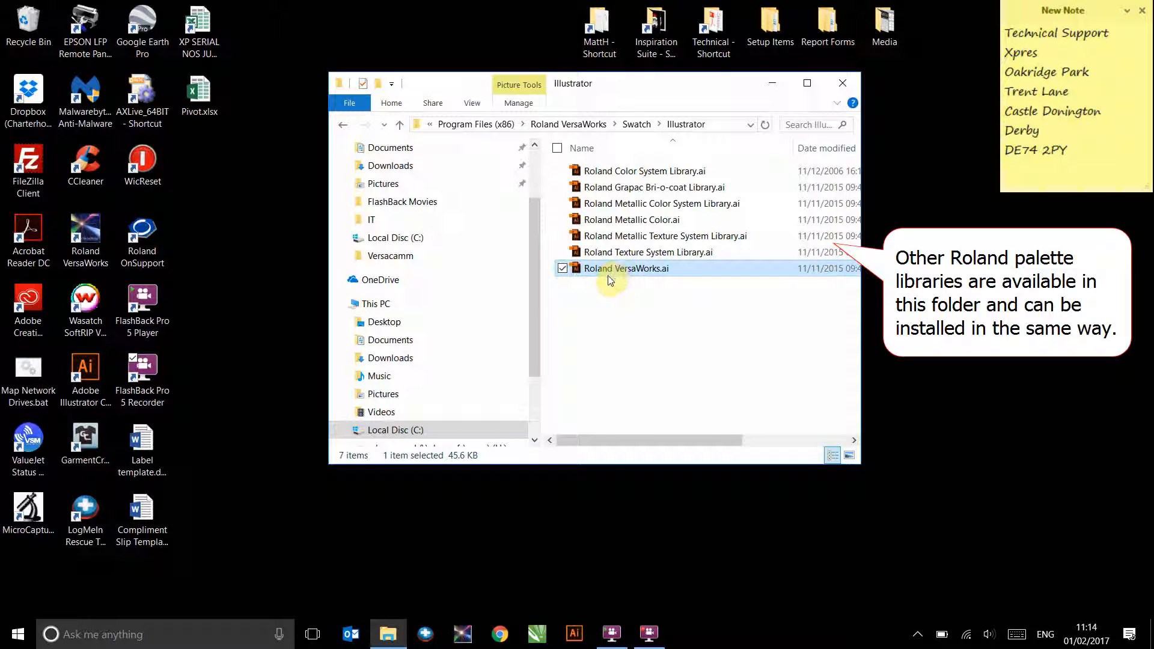
right_click(626, 269)
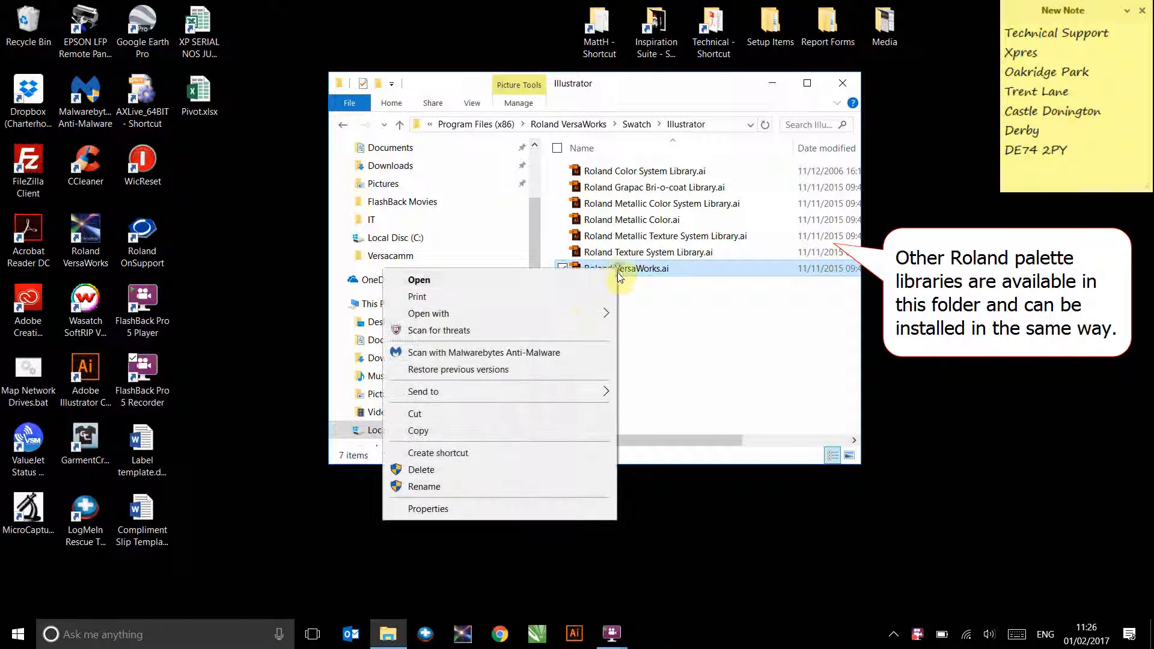
left_click(417, 430)
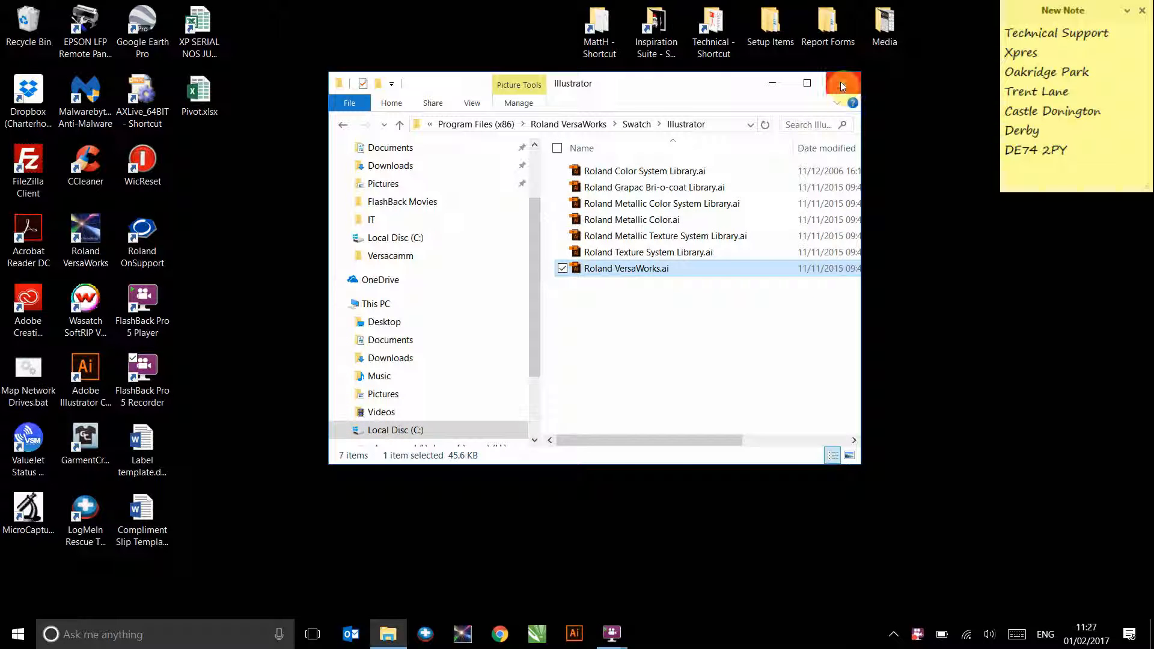
left_click(843, 83)
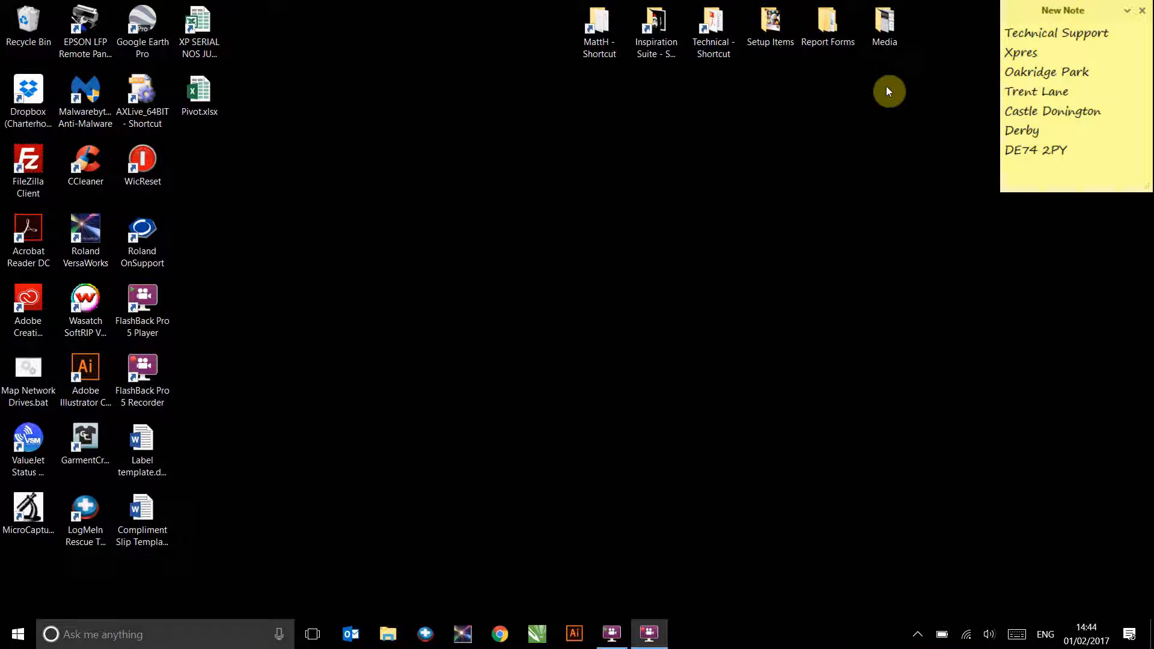
Step: Open a new File Explorer window and go into Local Disc (C:) > Program Files
left_click(388, 633)
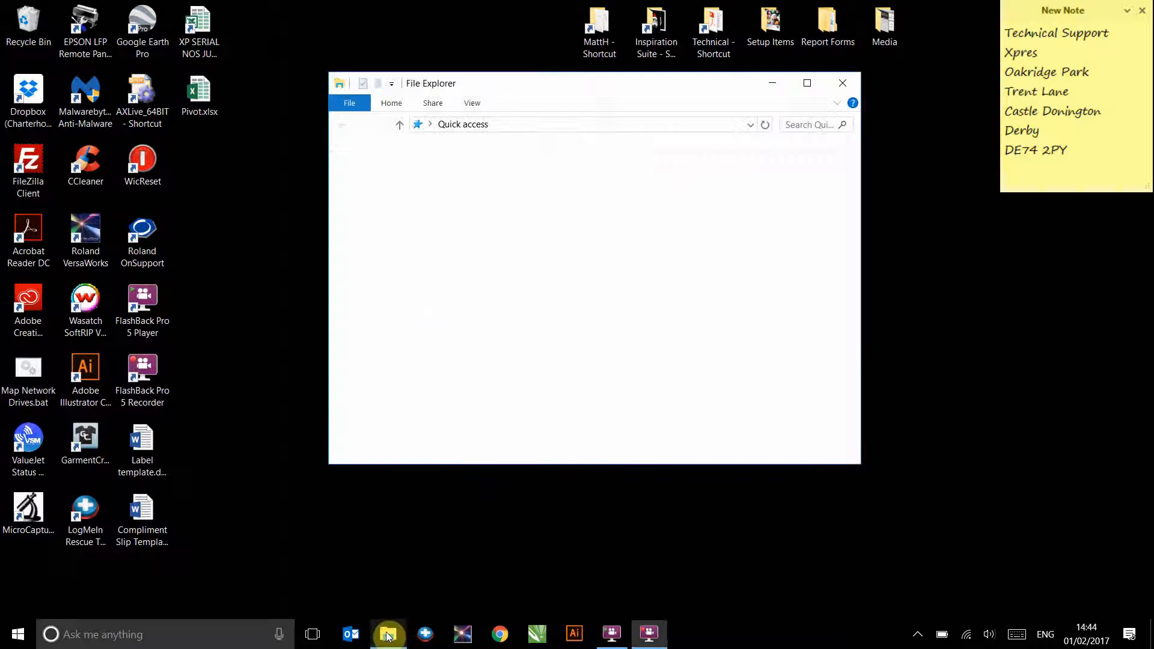
left_click(375, 388)
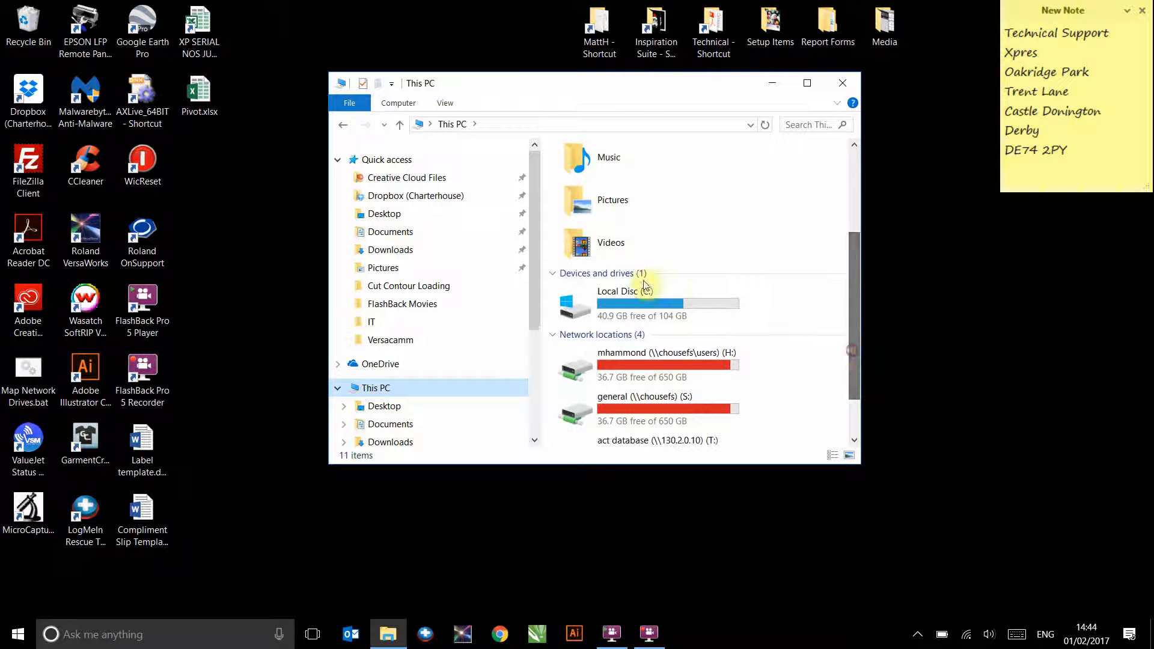
double_click(617, 304)
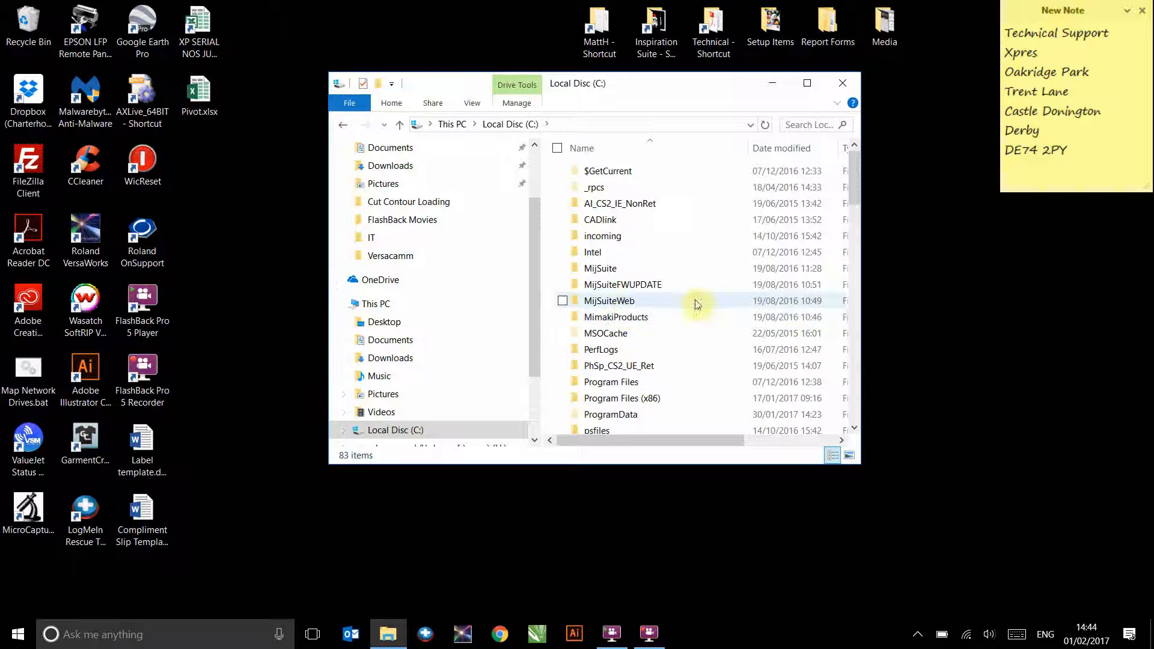
mouse_move(609, 381)
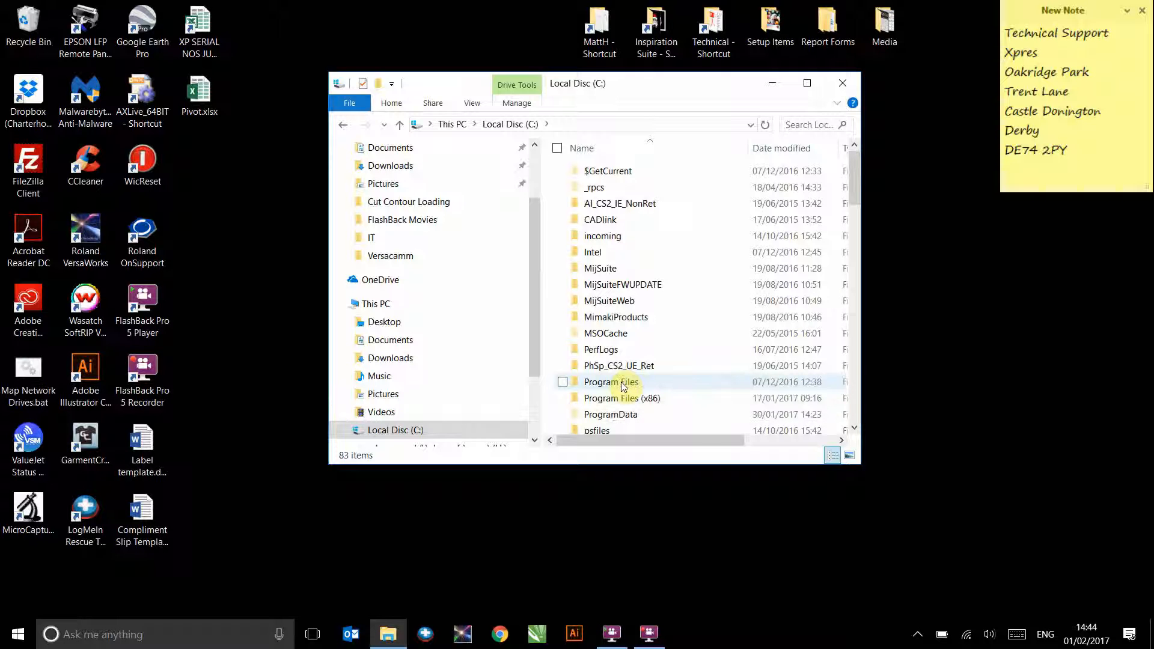
double_click(610, 381)
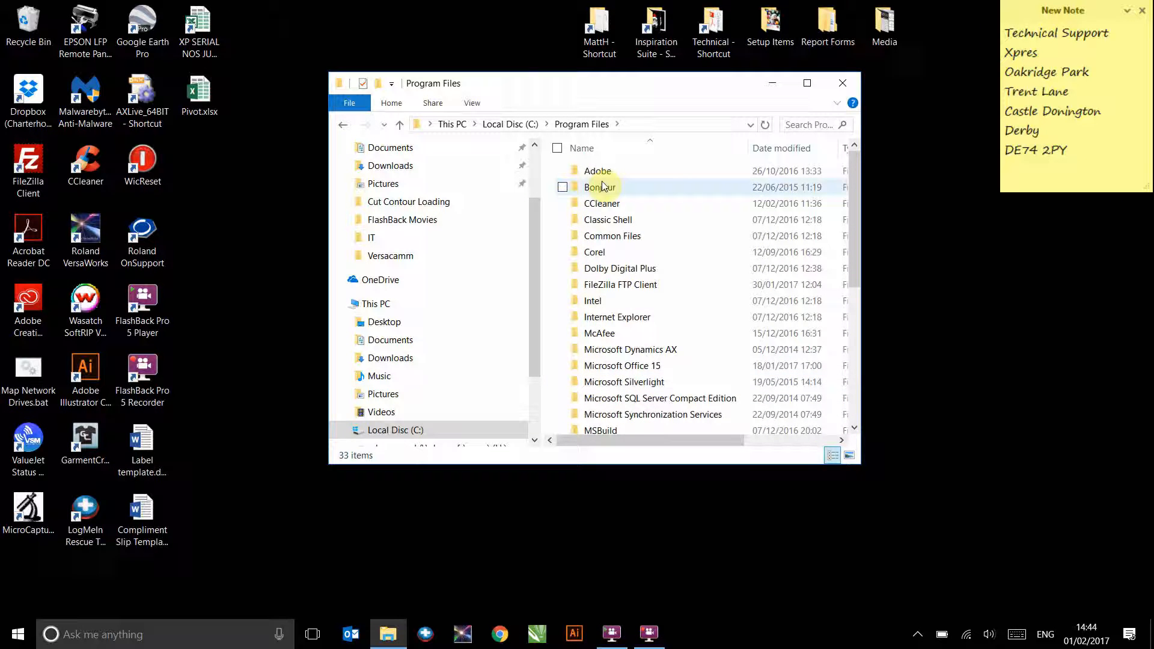
Step: Open Adobe > Adobe Illustrator CC 2014 > Presets > en_GB > Swatches
double_click(598, 171)
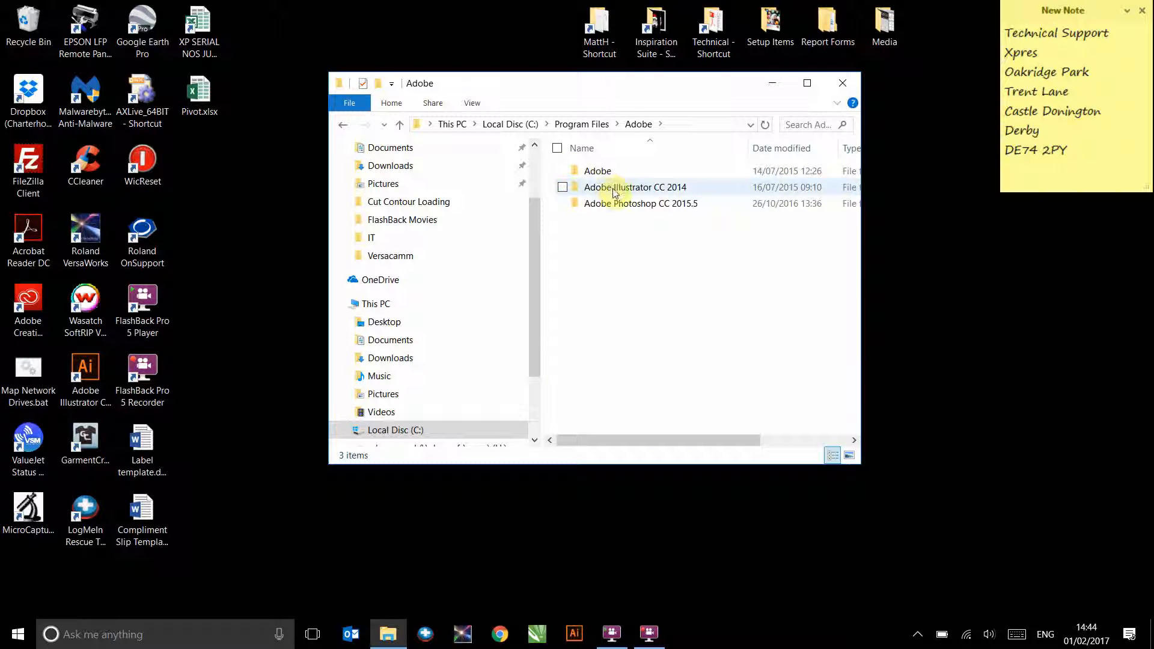
double_click(634, 187)
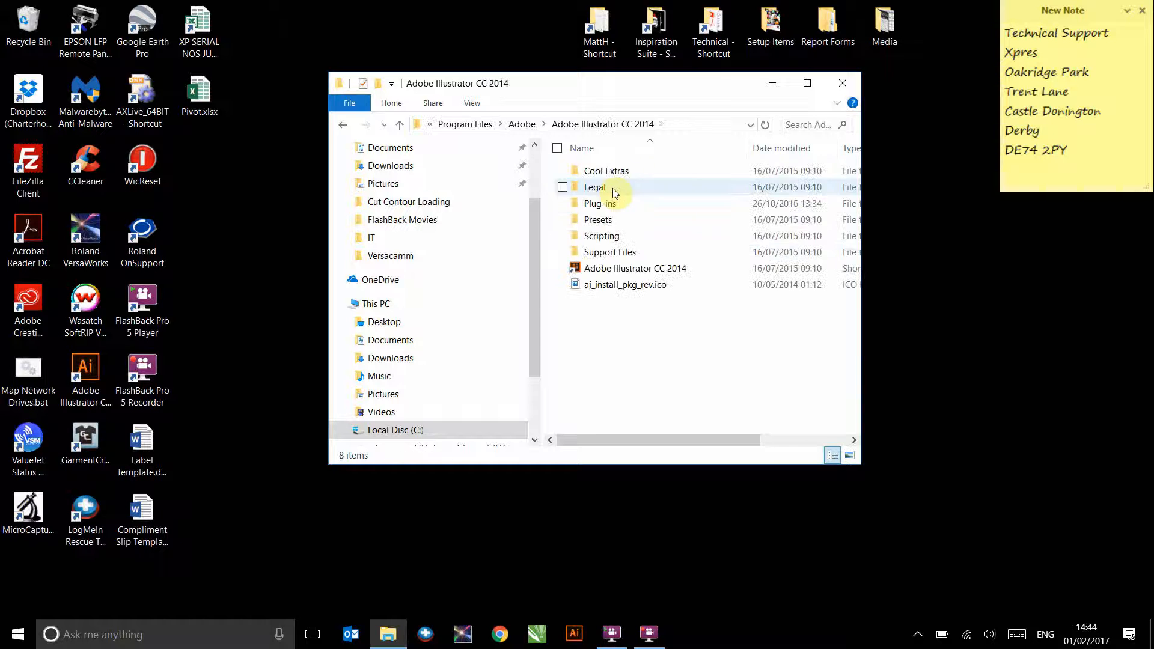
double_click(598, 219)
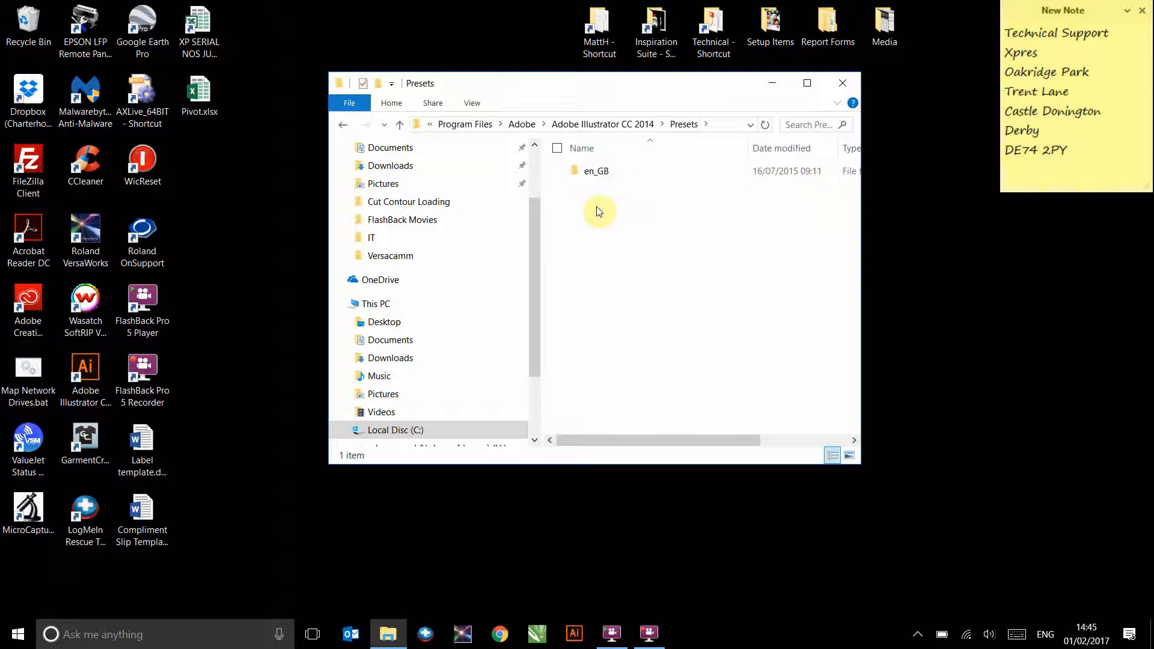
double_click(597, 170)
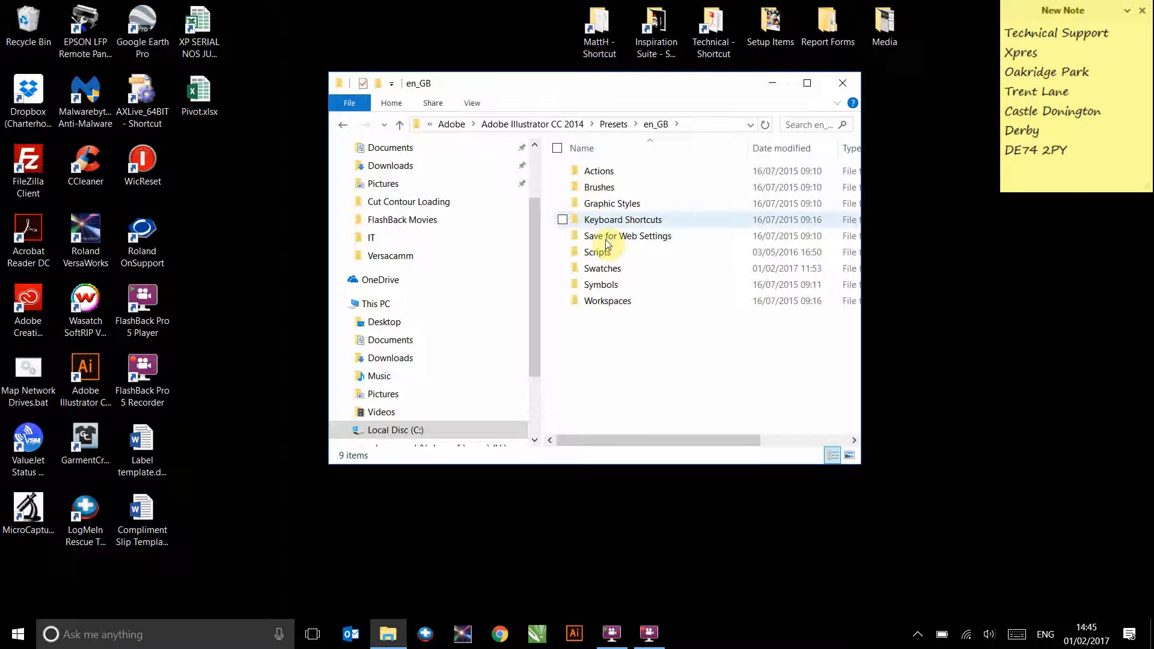
double_click(603, 268)
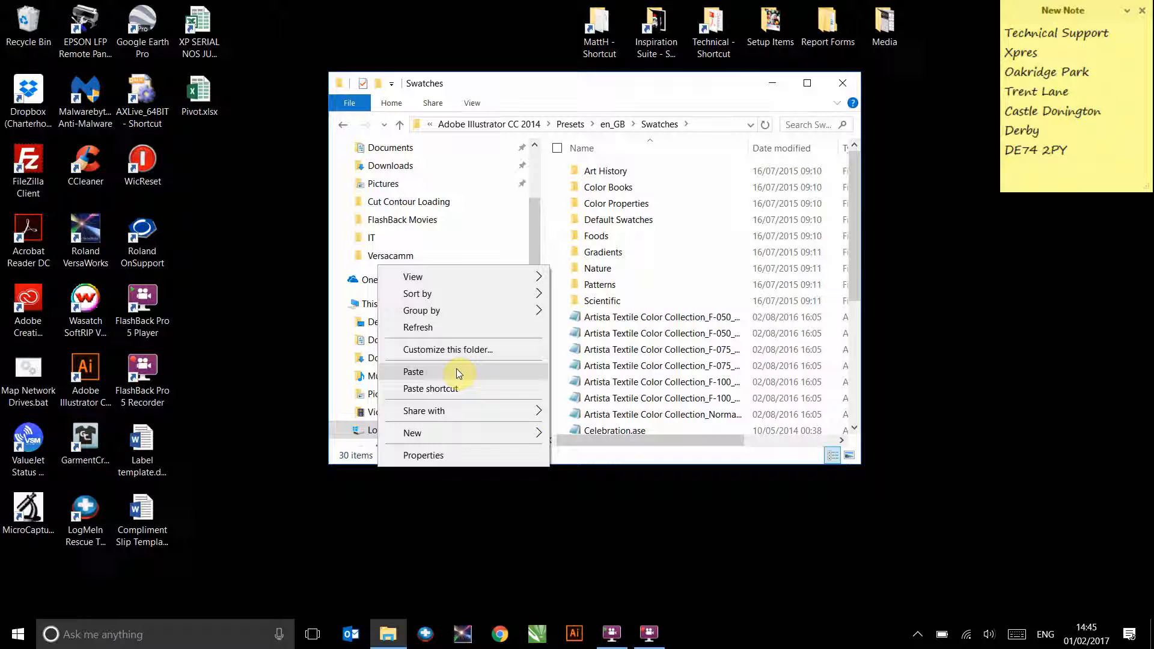
Step: Paste Roland VersaWorks.ai here, approve the administrator prompt, and close the window
left_click(413, 372)
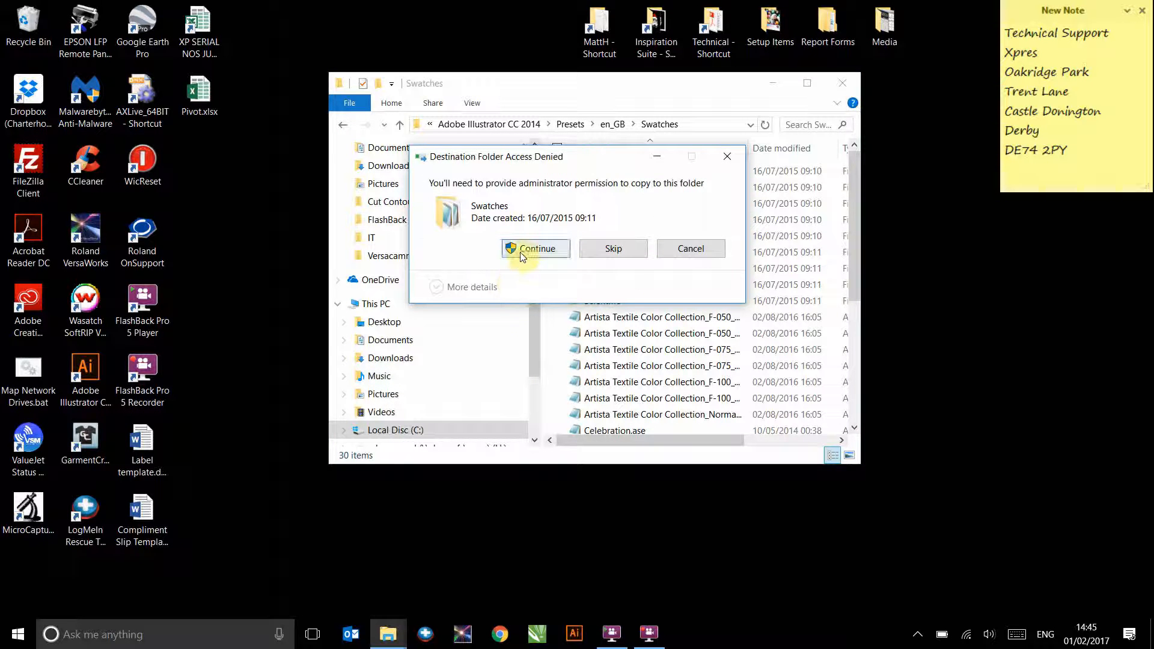
left_click(535, 249)
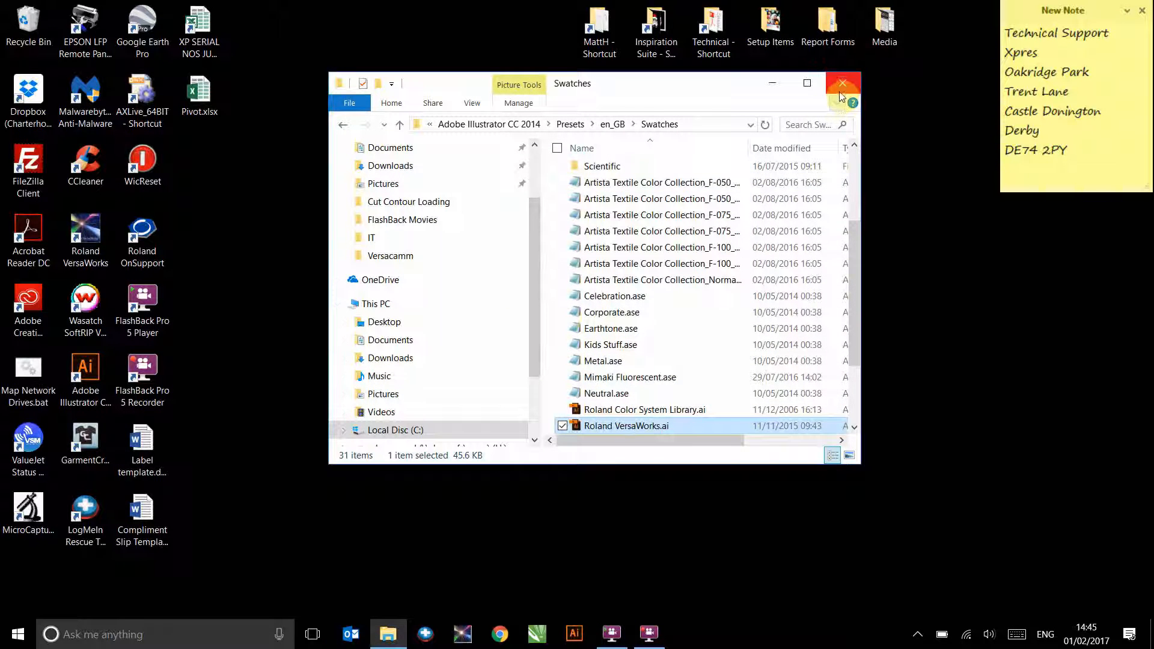
left_click(843, 83)
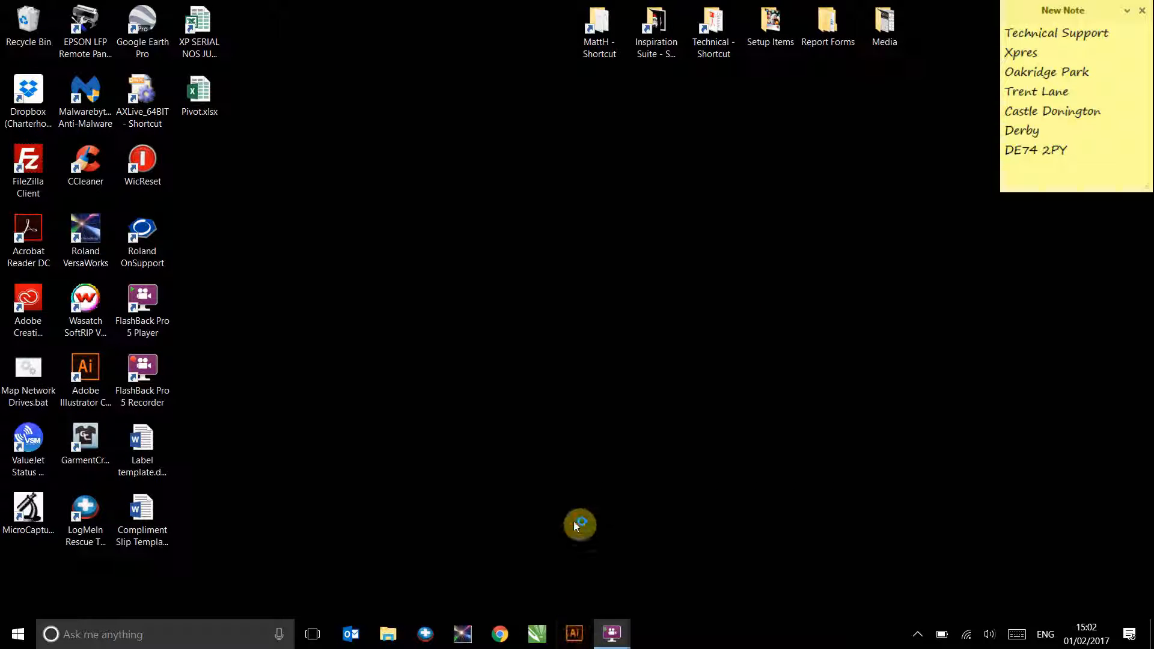
Step: Launch Adobe Illustrator and show Window > Swatch Libraries, listing Roland VersaWorks
double_click(85, 366)
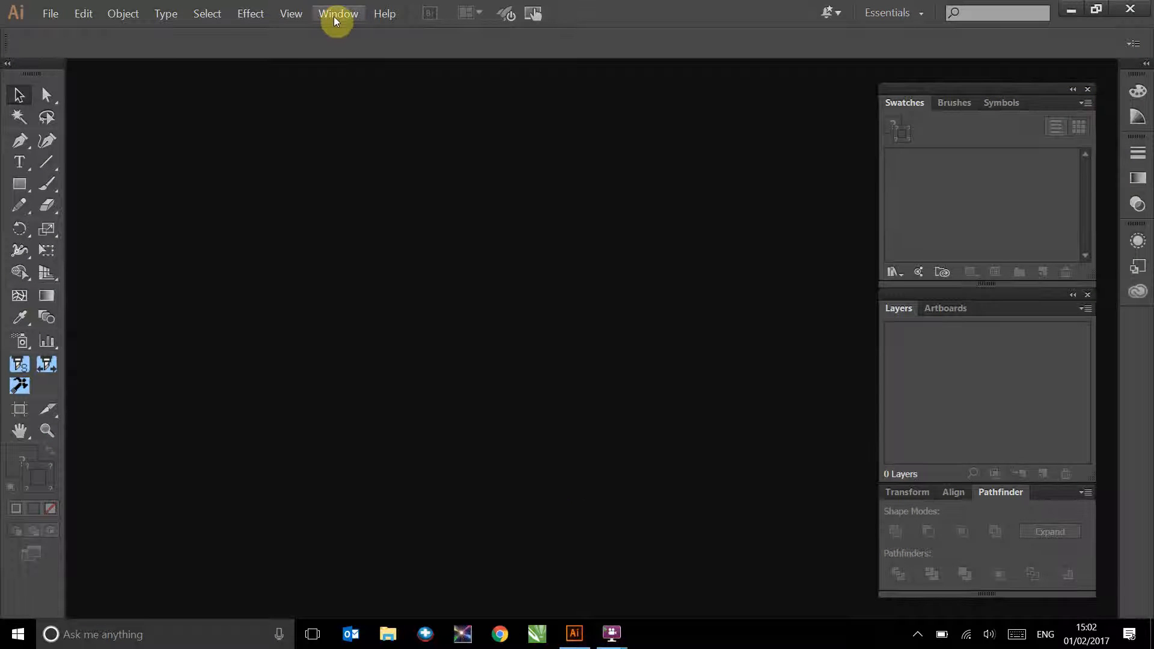
left_click(337, 14)
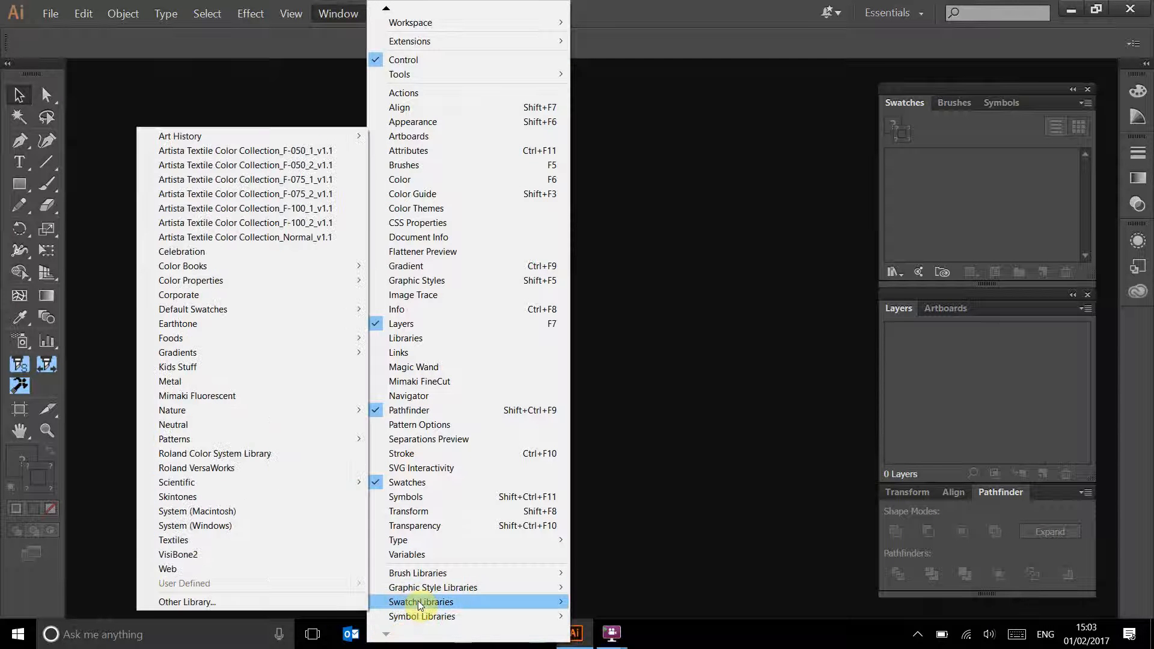
mouse_move(196, 469)
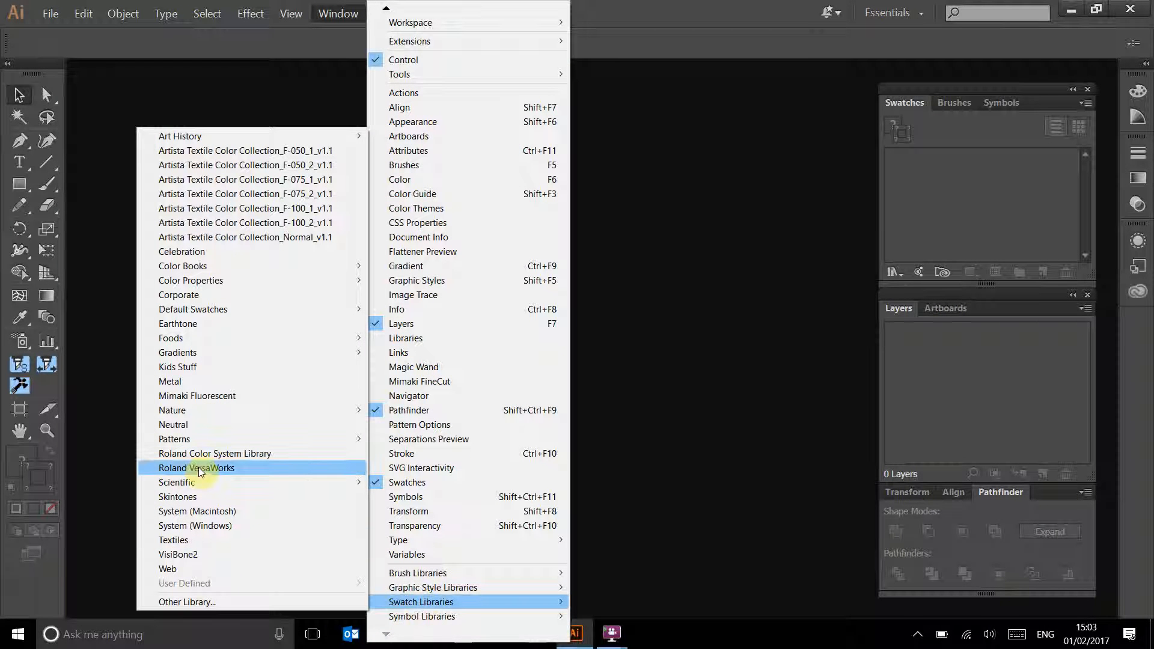
Step: Open the Roland VersaWorks library and choose Persistent from its panel flyout menu
left_click(197, 468)
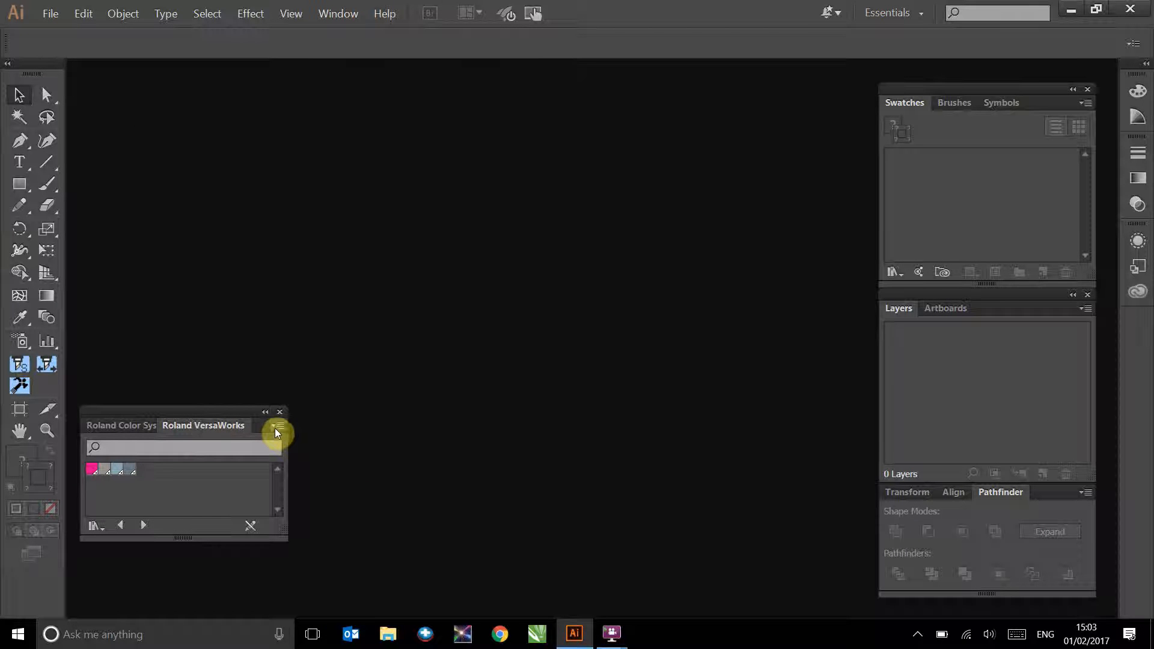
left_click(277, 427)
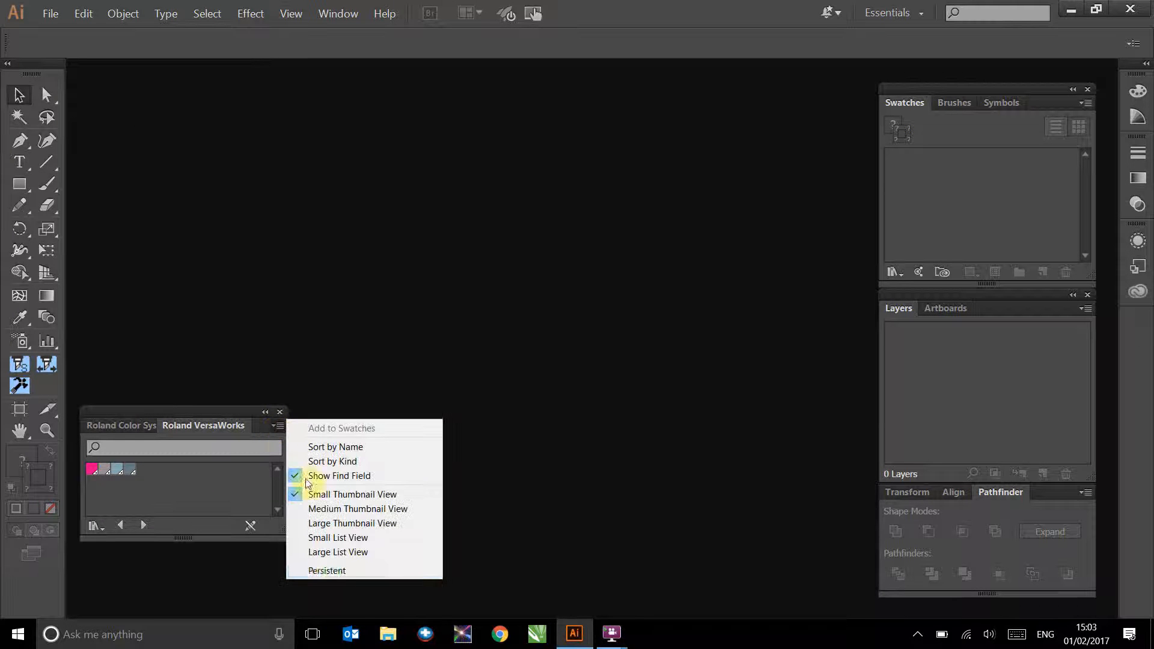
mouse_move(329, 571)
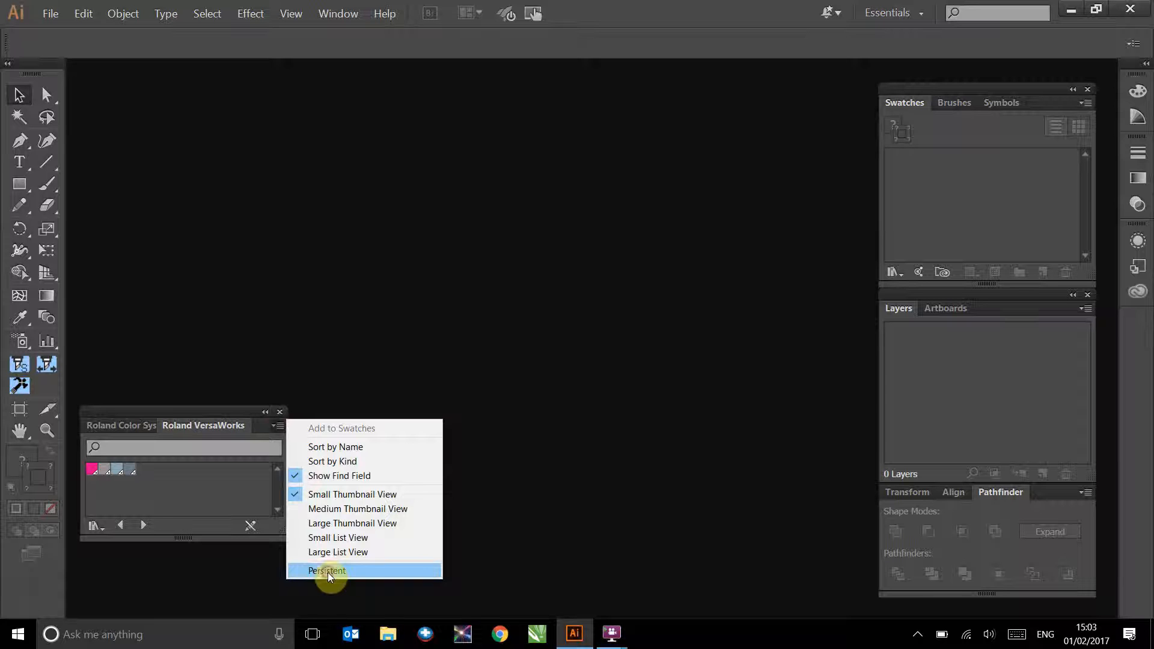
left_click(327, 571)
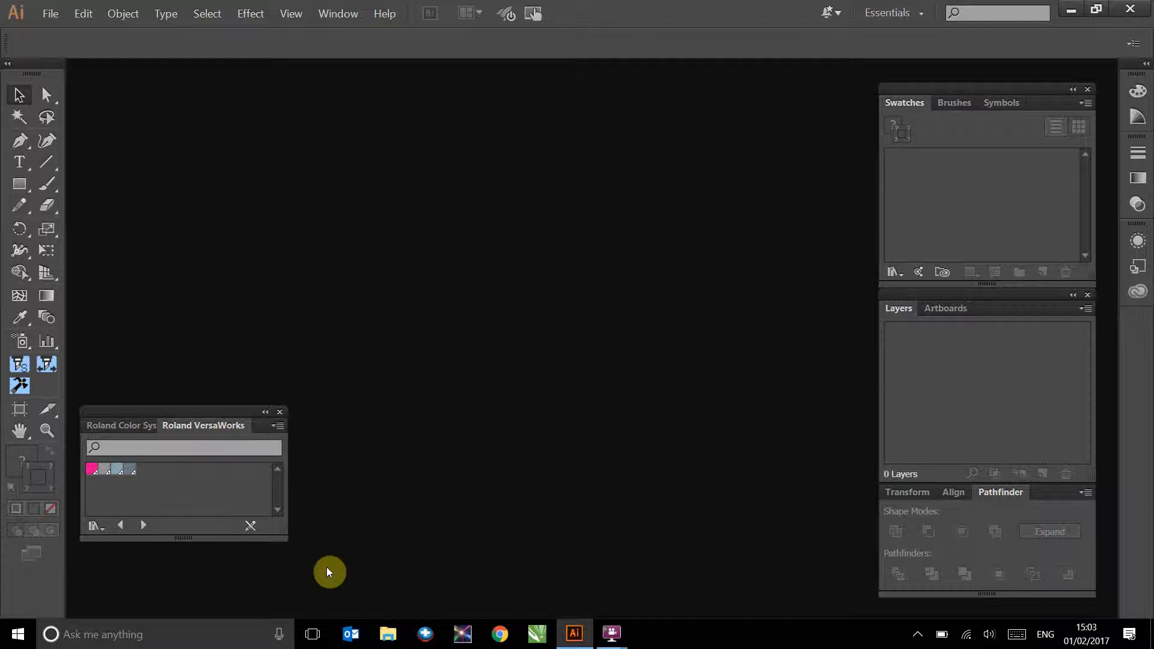